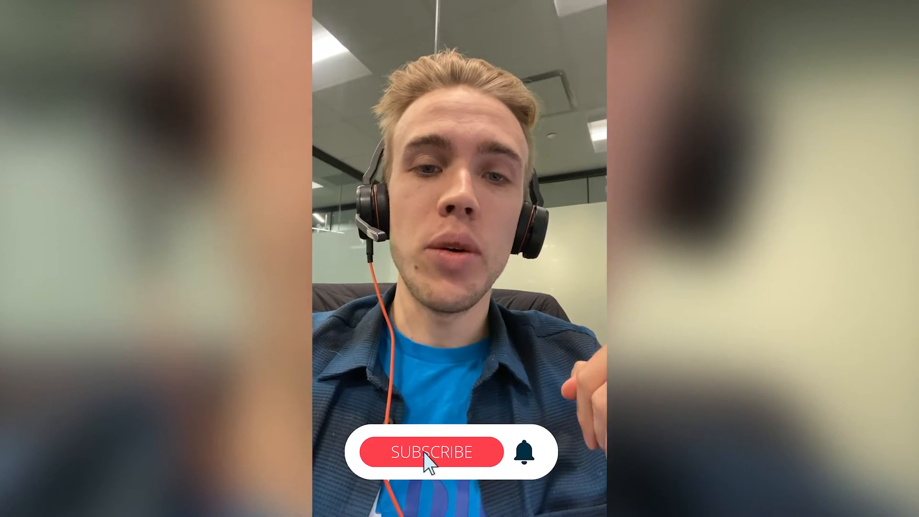
# Step: Launch Zoho Social (social.zoho.com) through Zoho One's Social app, keeping a single tab
pyautogui.click(430, 451)
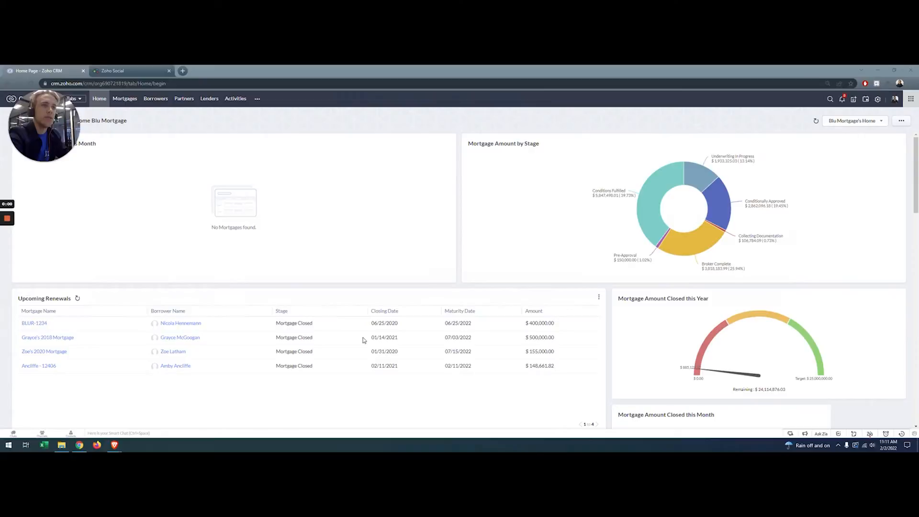
pyautogui.moveTo(358, 344)
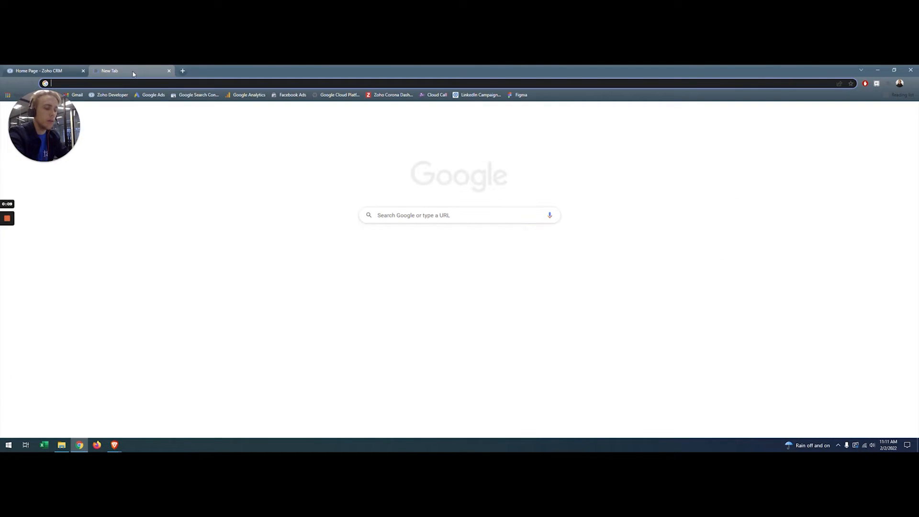
pyautogui.write('social.zoho.com/social/blumortgages/822338000000018019/Home.do#home')
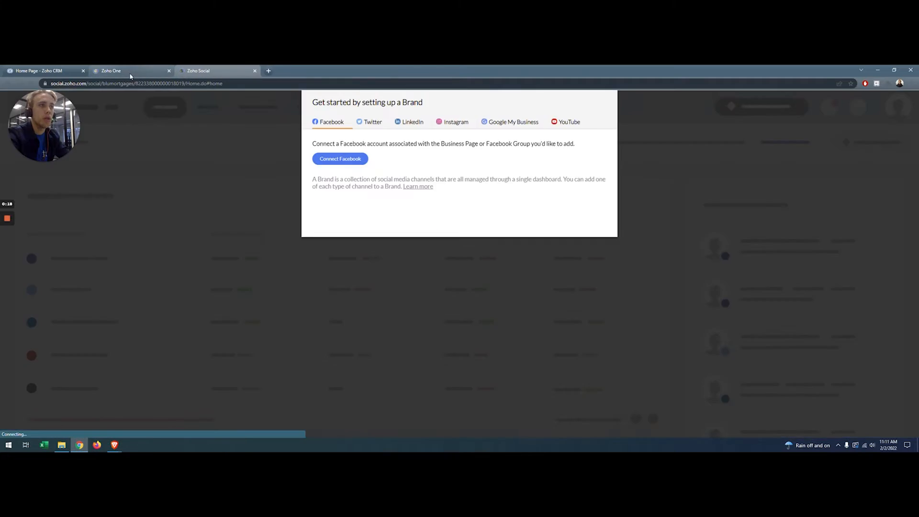
pyautogui.click(110, 71)
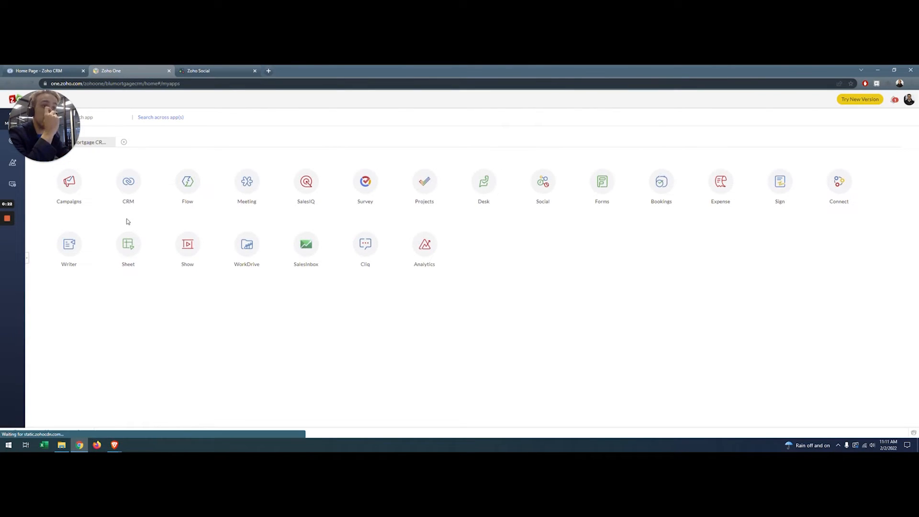
pyautogui.click(542, 181)
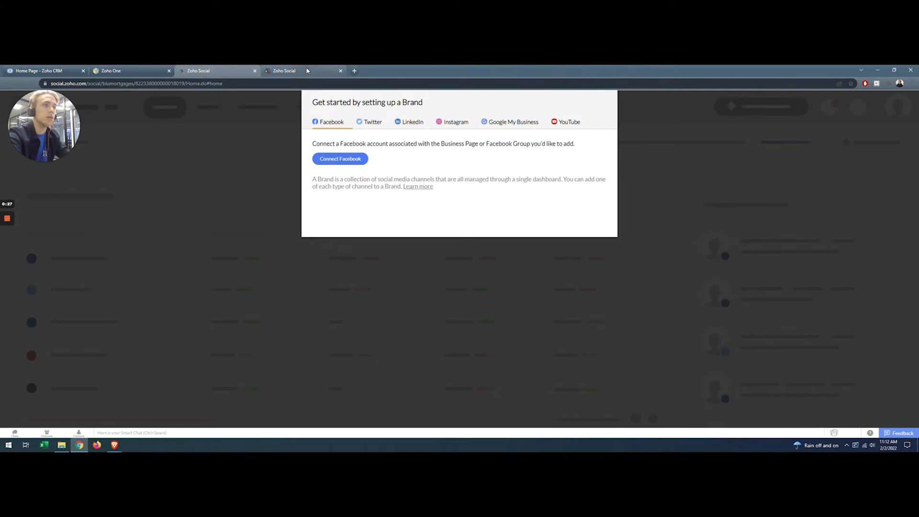
pyautogui.click(340, 70)
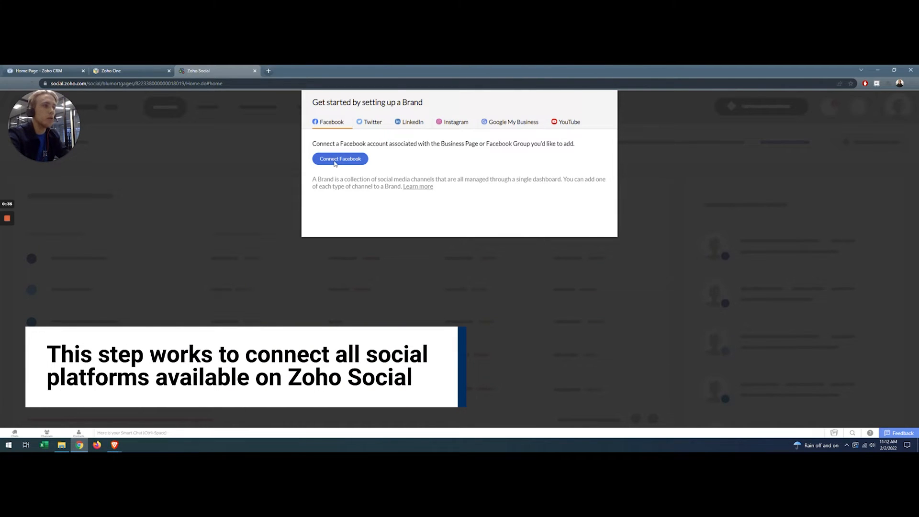
# Step: Choose Connect Facebook in the brand setup dialog to reach Facebook login
pyautogui.click(340, 159)
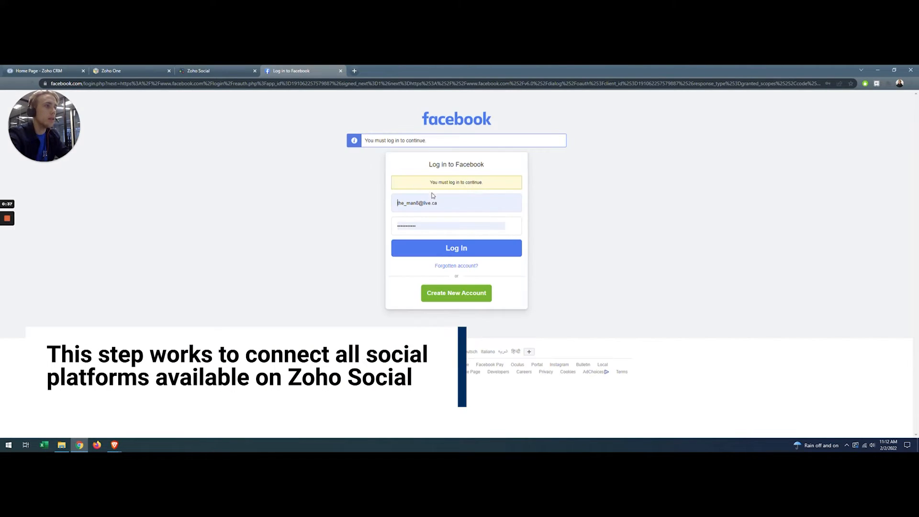
pyautogui.moveTo(316, 71)
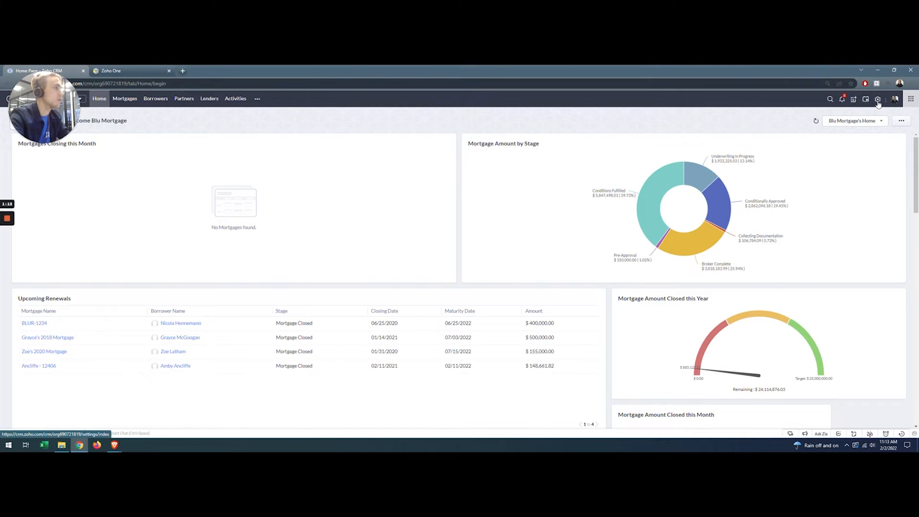
# Step: Search 'social' in the CRM module organizer, confirm it's enabled, and cancel
pyautogui.click(878, 99)
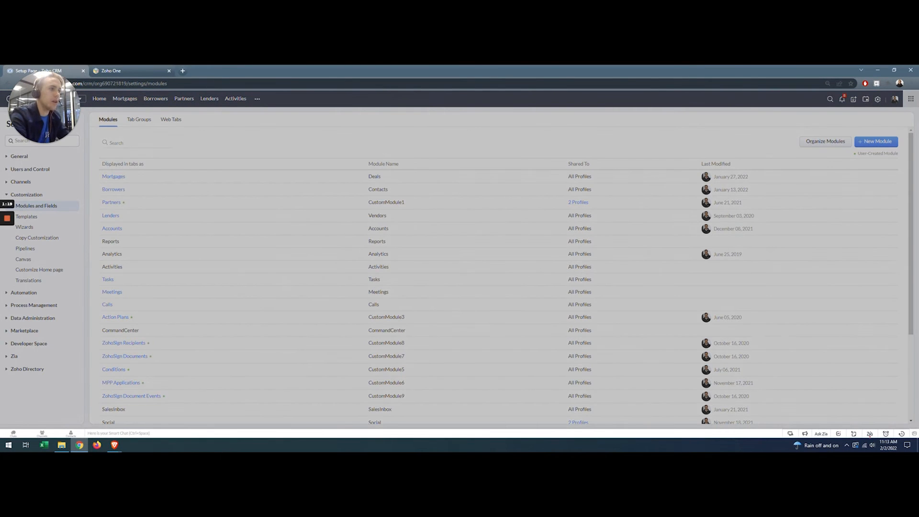
pyautogui.click(825, 141)
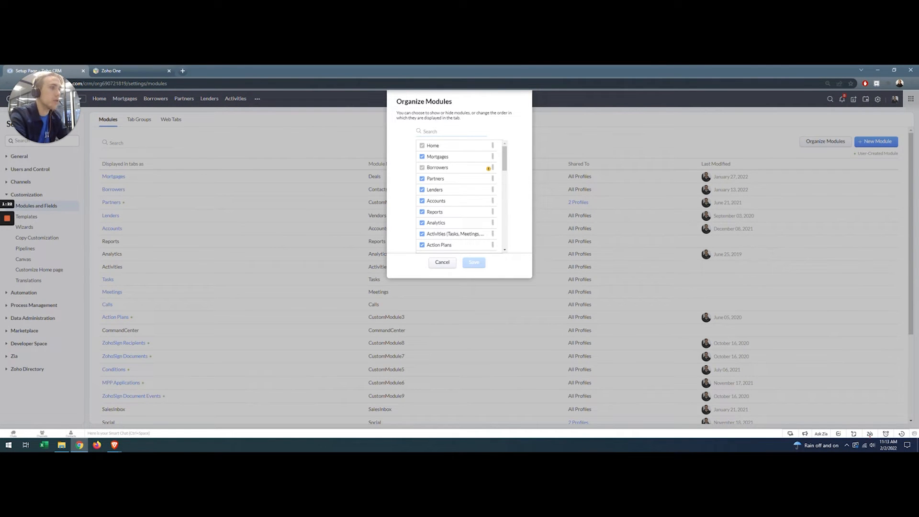
pyautogui.write('social')
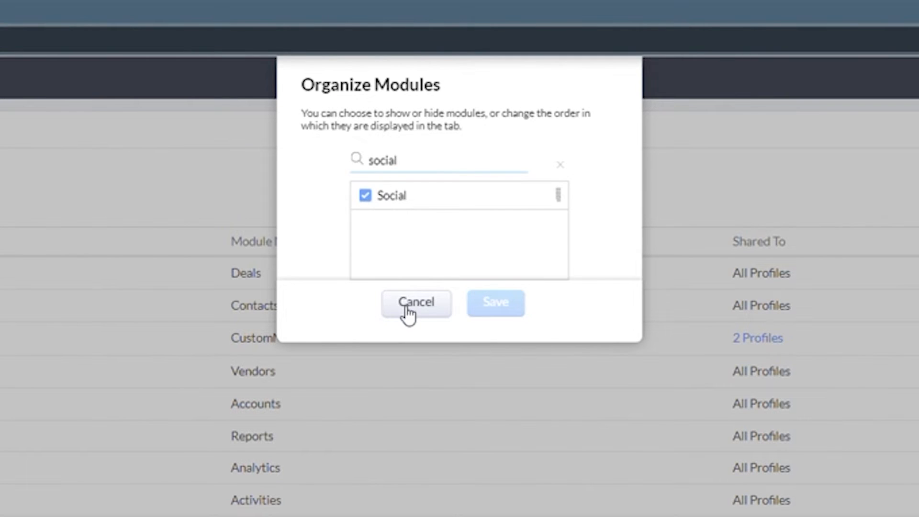
pyautogui.click(416, 304)
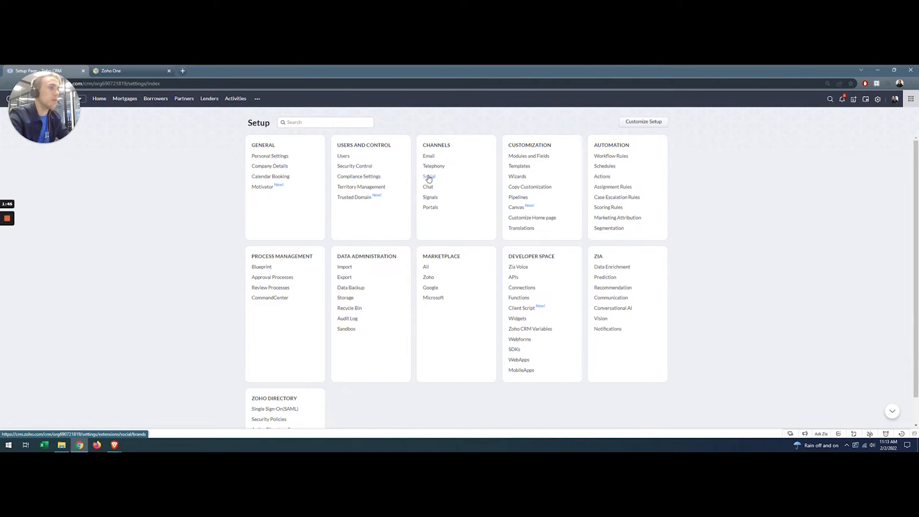
# Step: View the Social Brand Settings with Twitter and Facebook, then return to Zoho Social
pyautogui.click(429, 176)
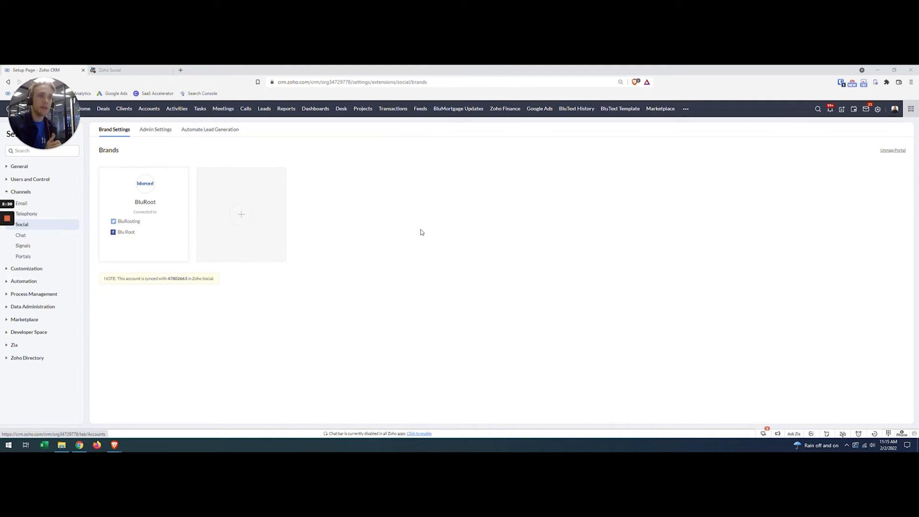
pyautogui.moveTo(410, 340)
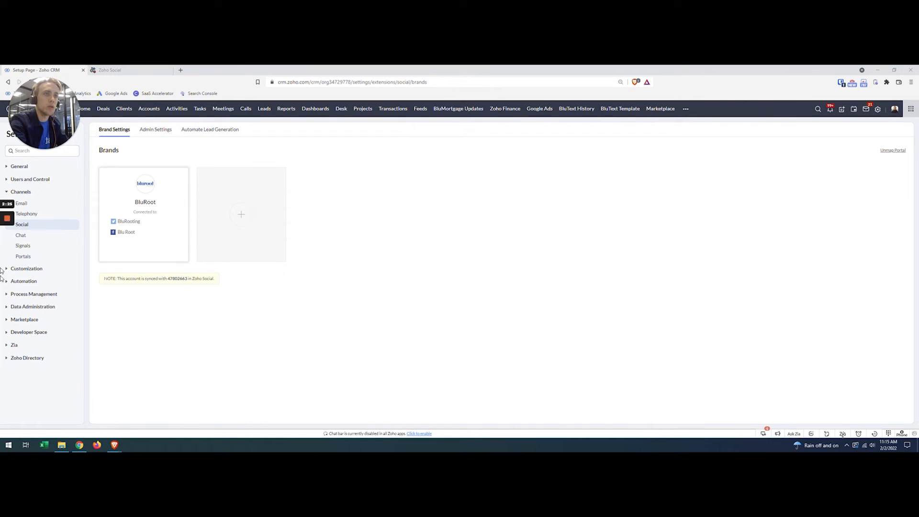
pyautogui.click(117, 69)
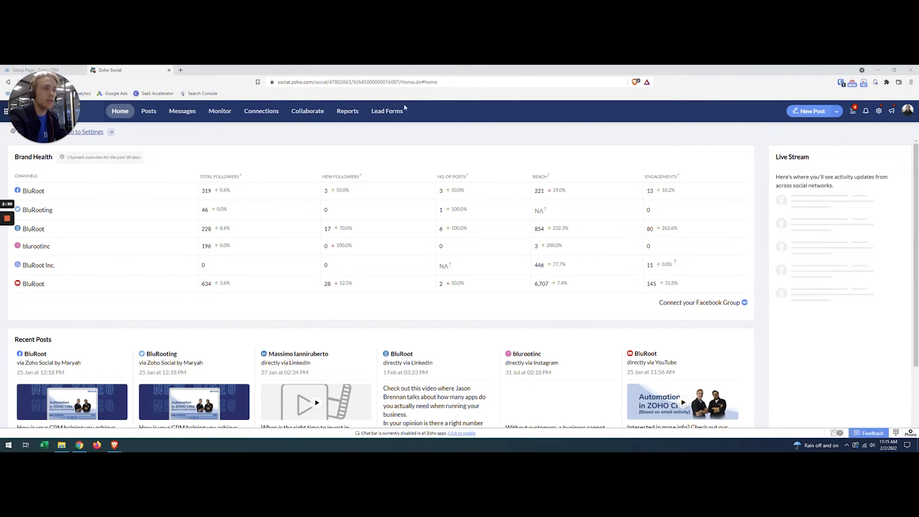
# Step: Show the Lead Forms section in Zoho Social's top navigation
pyautogui.click(387, 111)
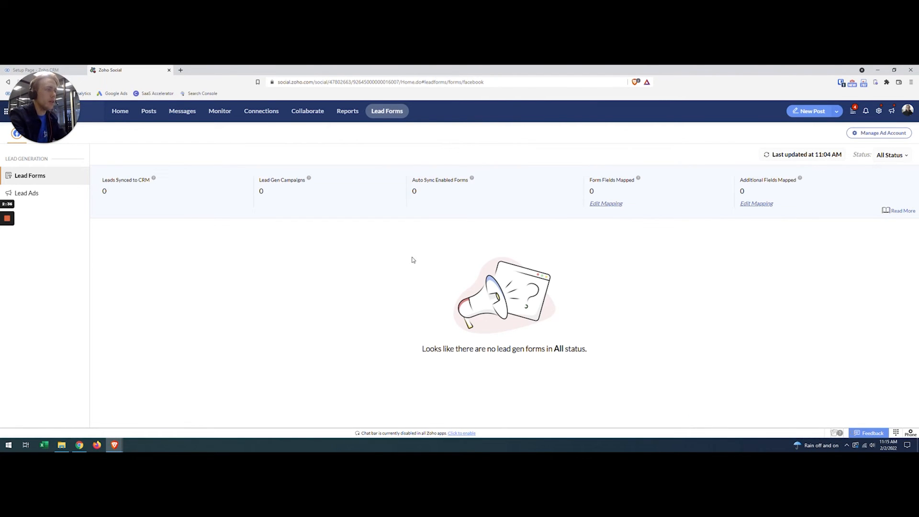
pyautogui.moveTo(860, 179)
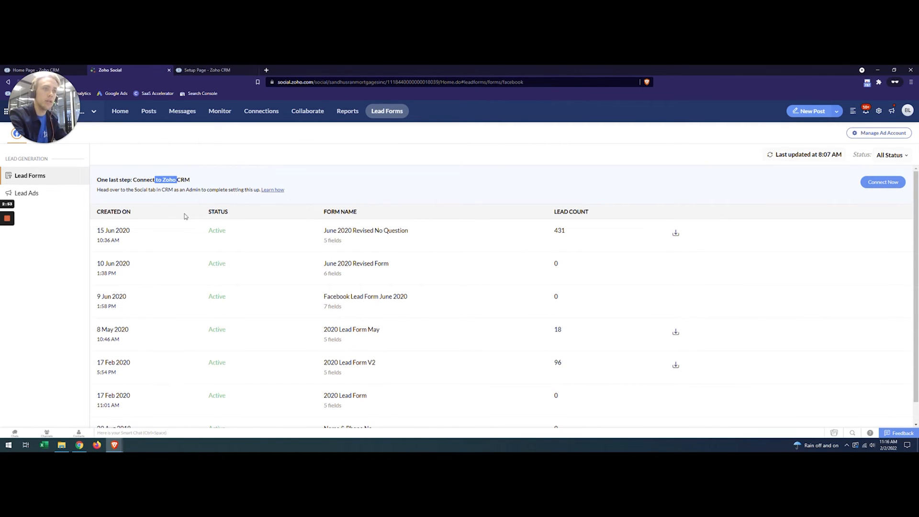
pyautogui.moveTo(20, 240)
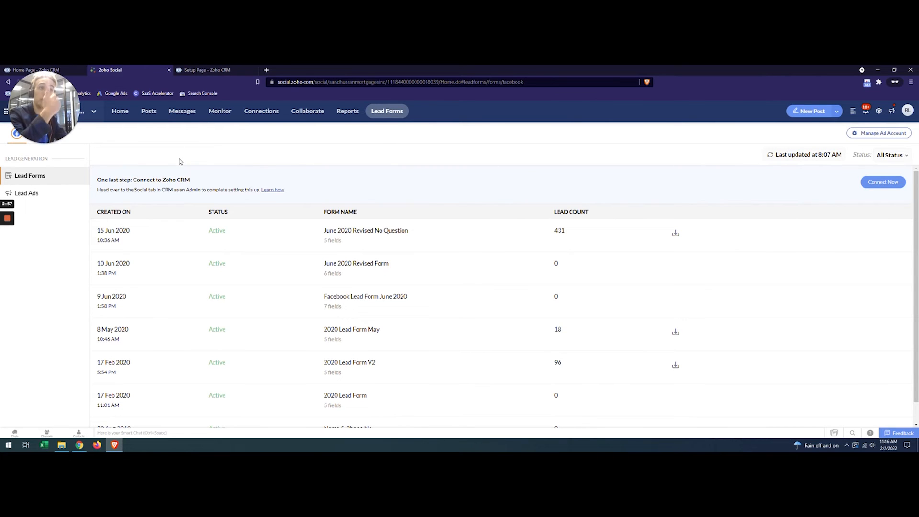
pyautogui.moveTo(172, 157)
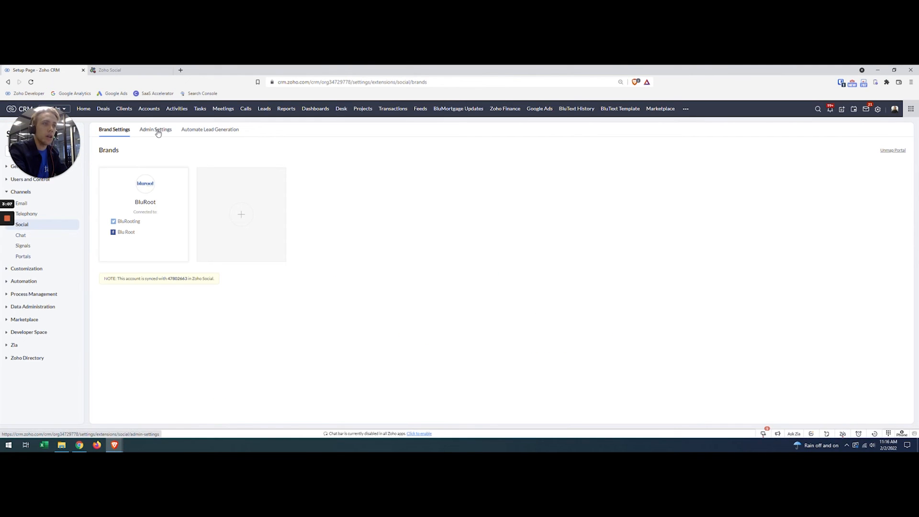
# Step: Set a Facebook Automate Lead Generation rule to trigger on Messages, then continue to record type
pyautogui.click(209, 129)
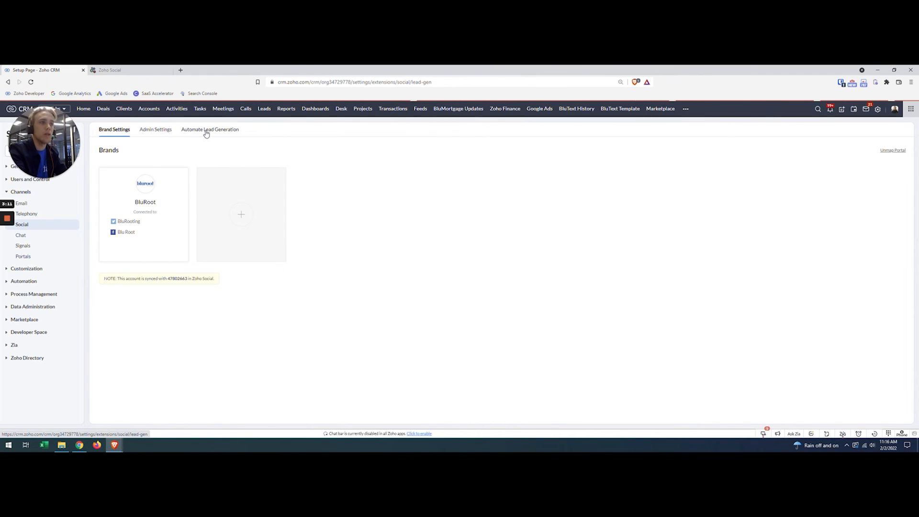
pyautogui.click(209, 130)
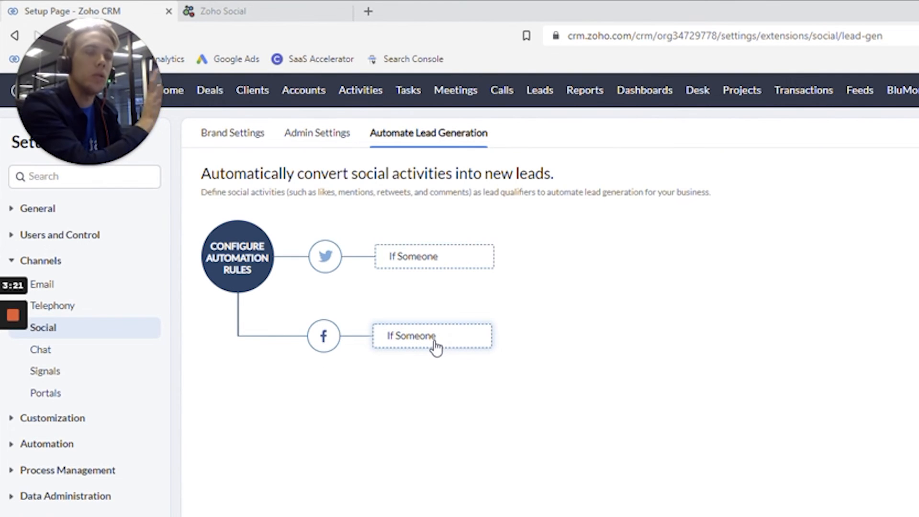
pyautogui.click(432, 335)
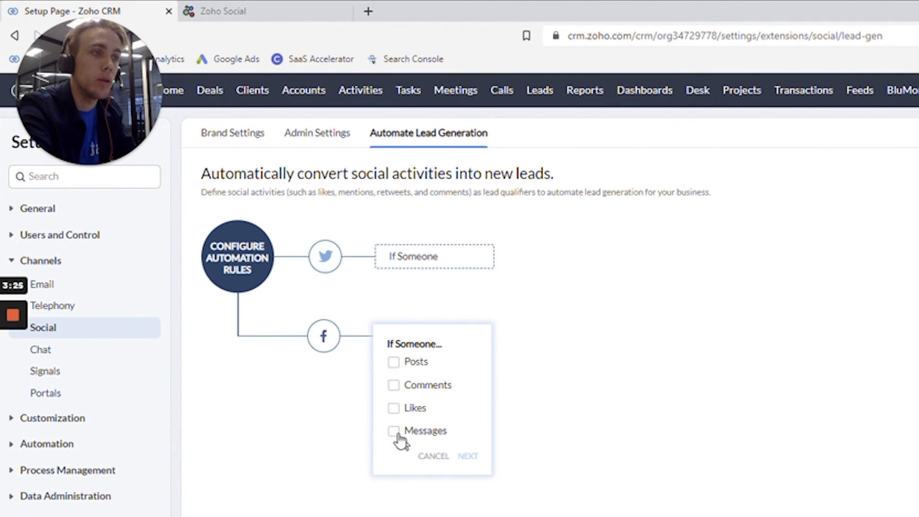
pyautogui.click(394, 431)
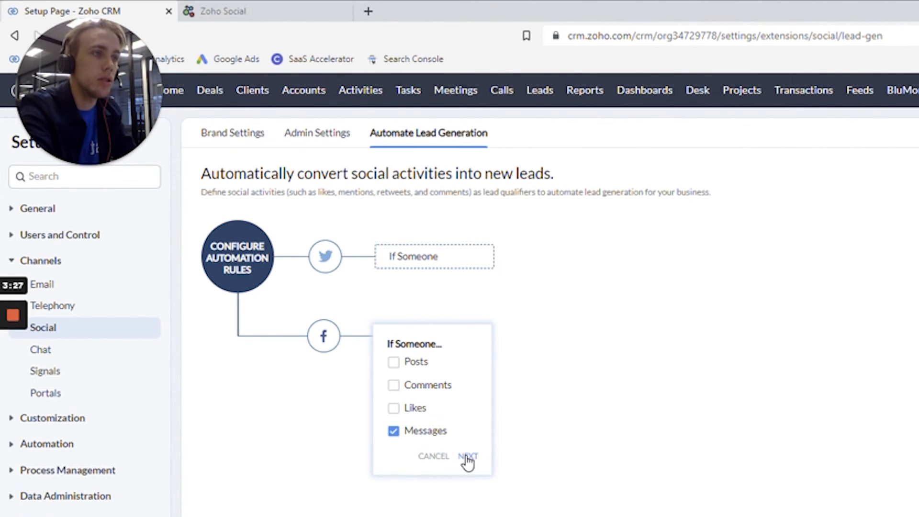
pyautogui.click(468, 457)
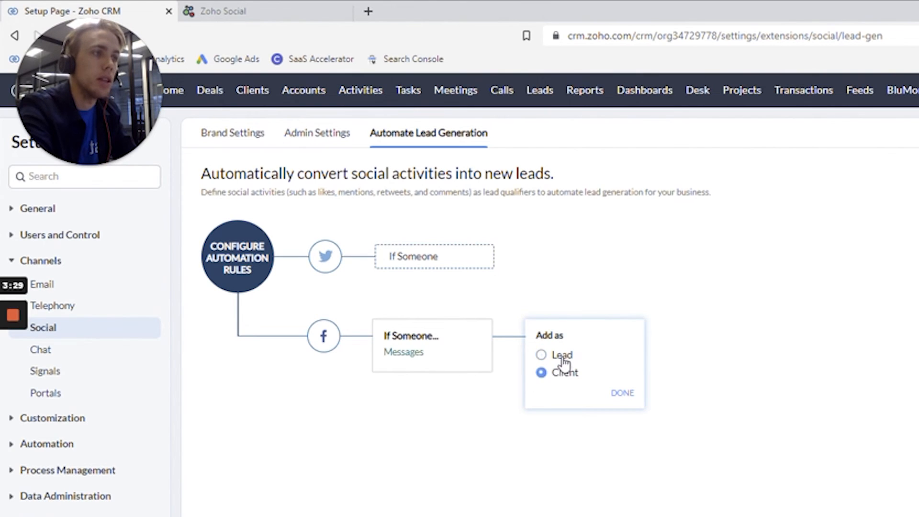